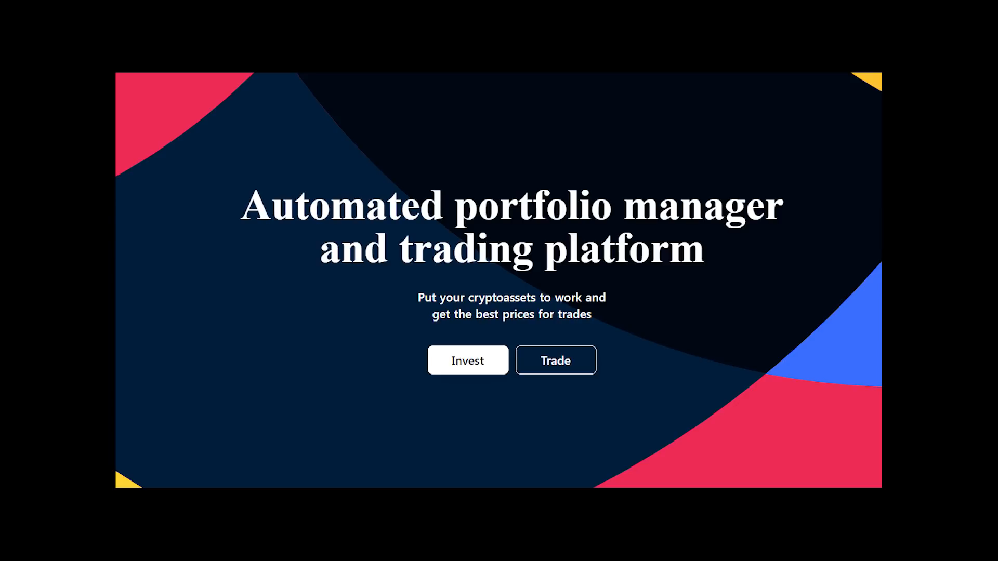
Scroll through the tweets on the Mean Finance Twitter profile
scroll("down", 3)
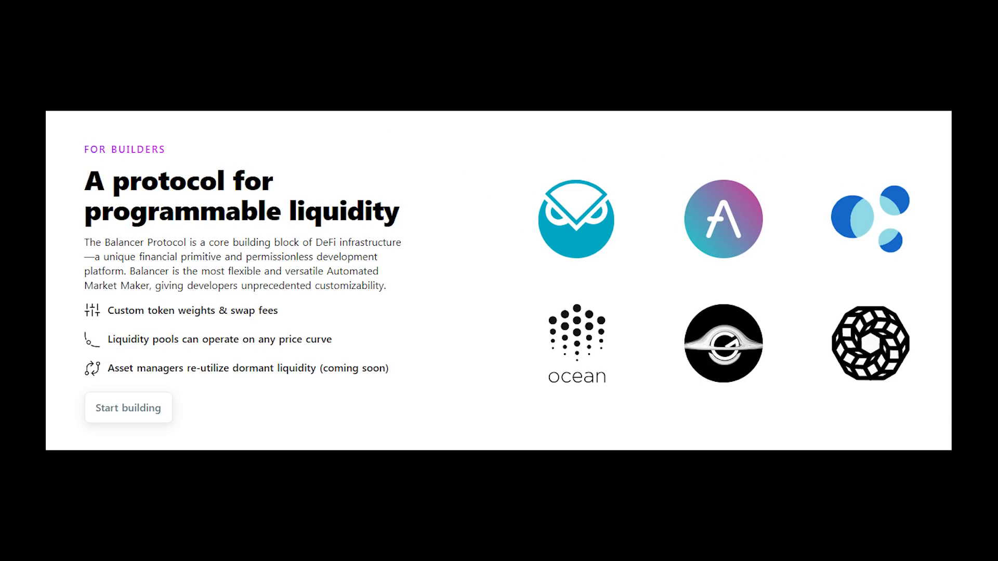
scroll("down", 3)
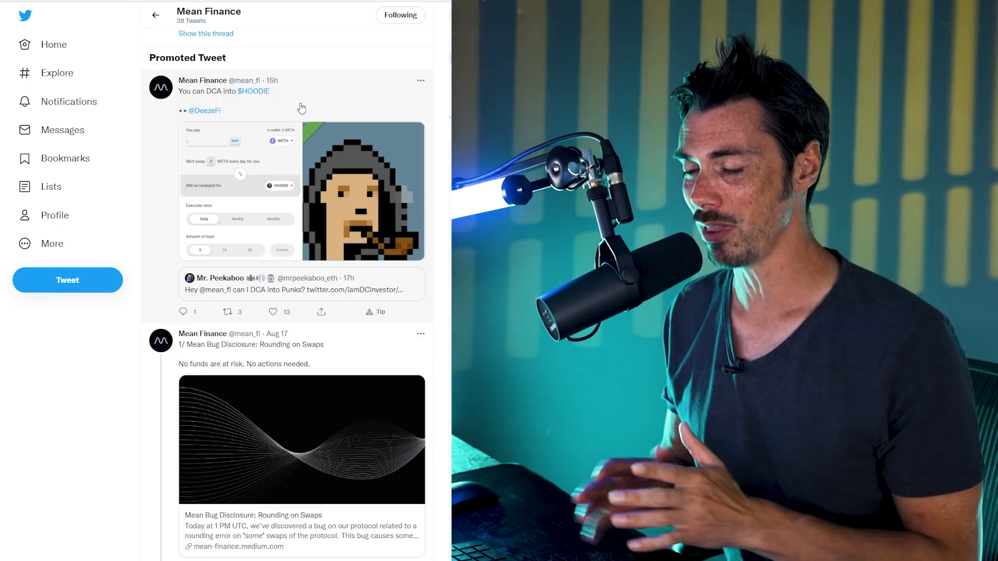
mouse_move(397, 202)
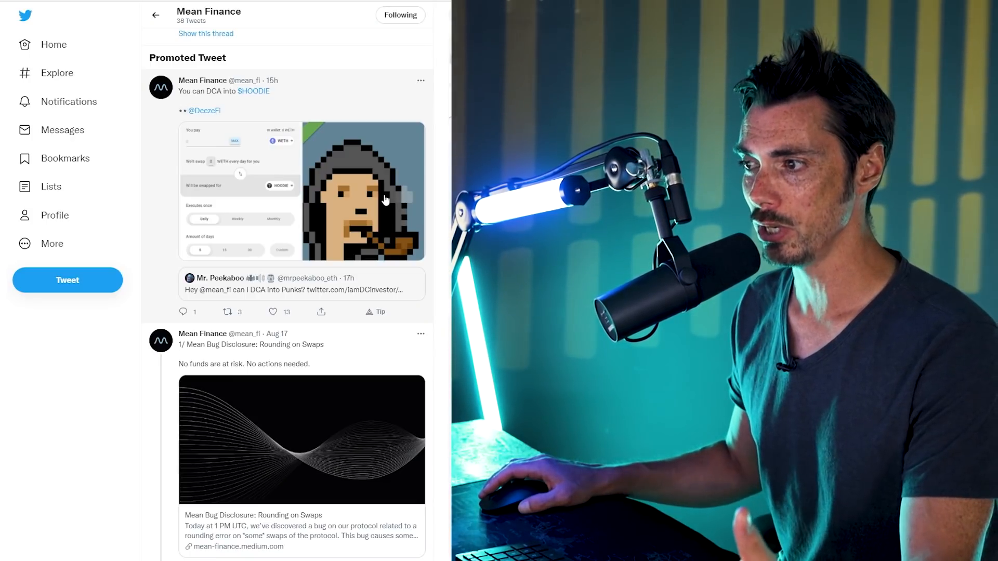
mouse_move(3, 104)
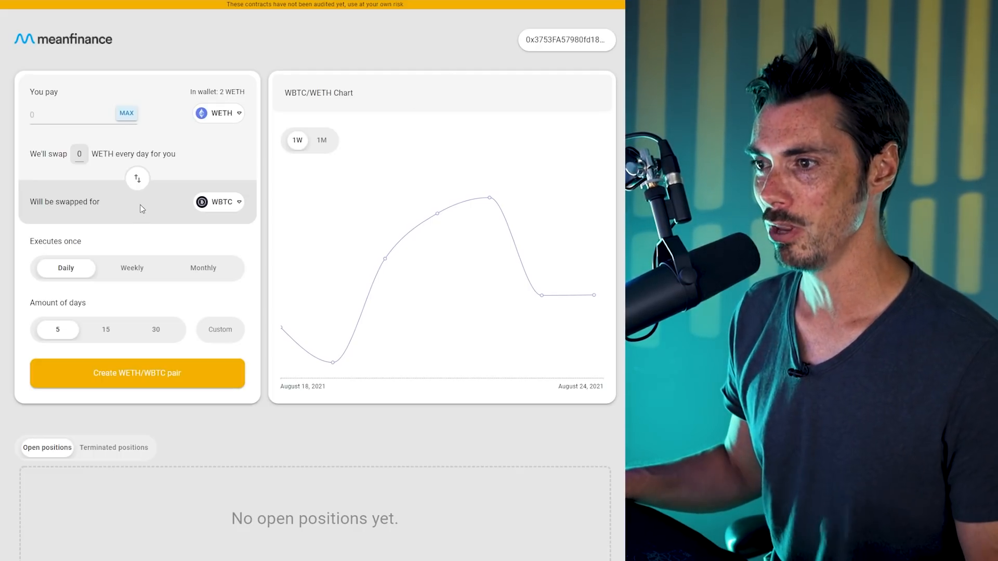
Pay with USDC and receive WETH, found by searching 'eth' in the token list
left_click(218, 113)
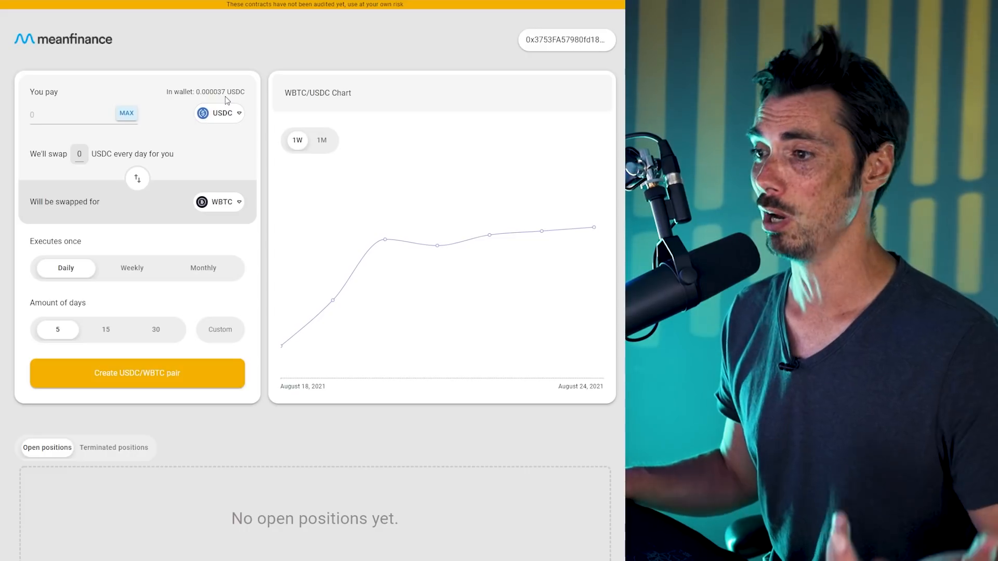
mouse_move(239, 247)
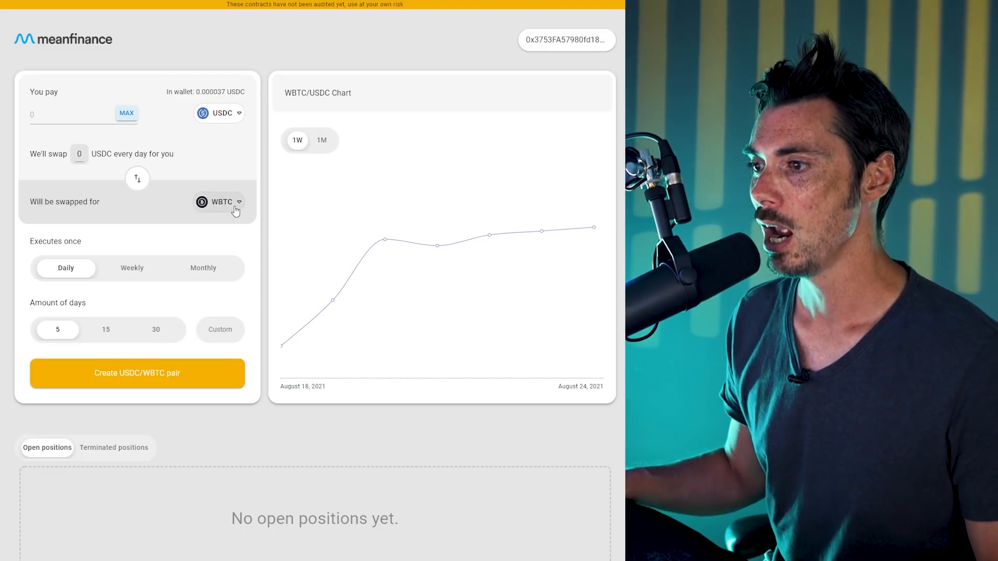
left_click(219, 202)
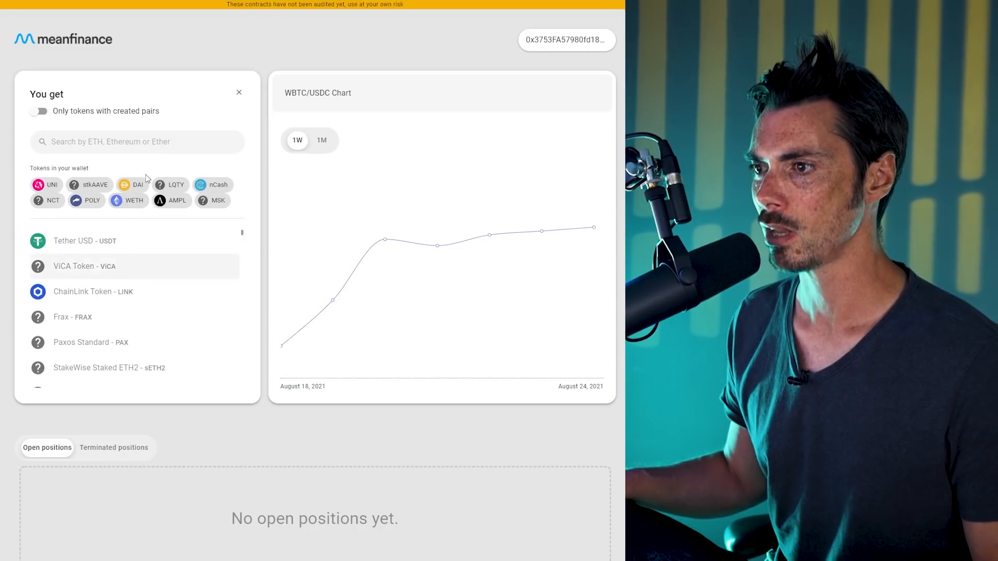
type("eth")
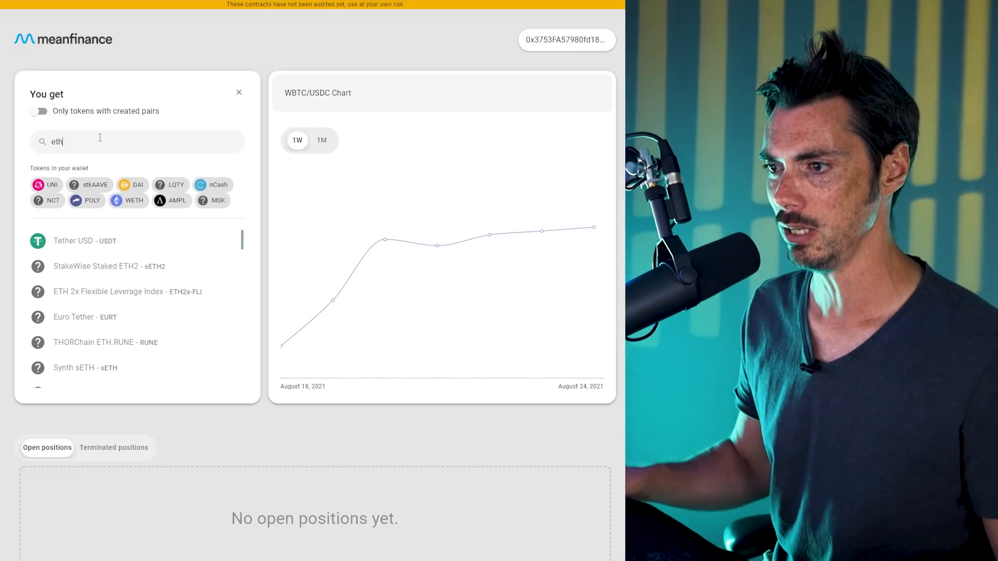
scroll("down", 3)
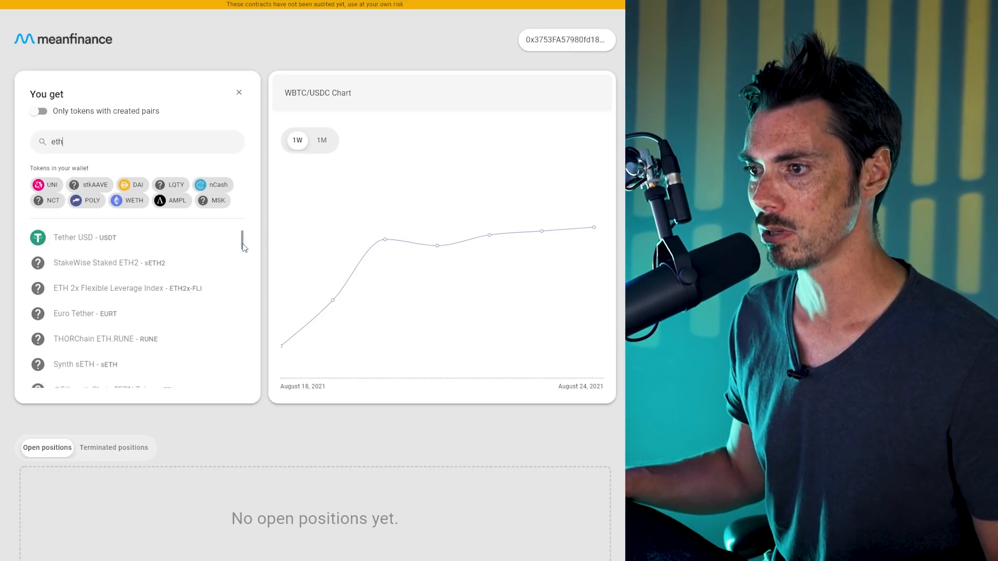
scroll("down", 3)
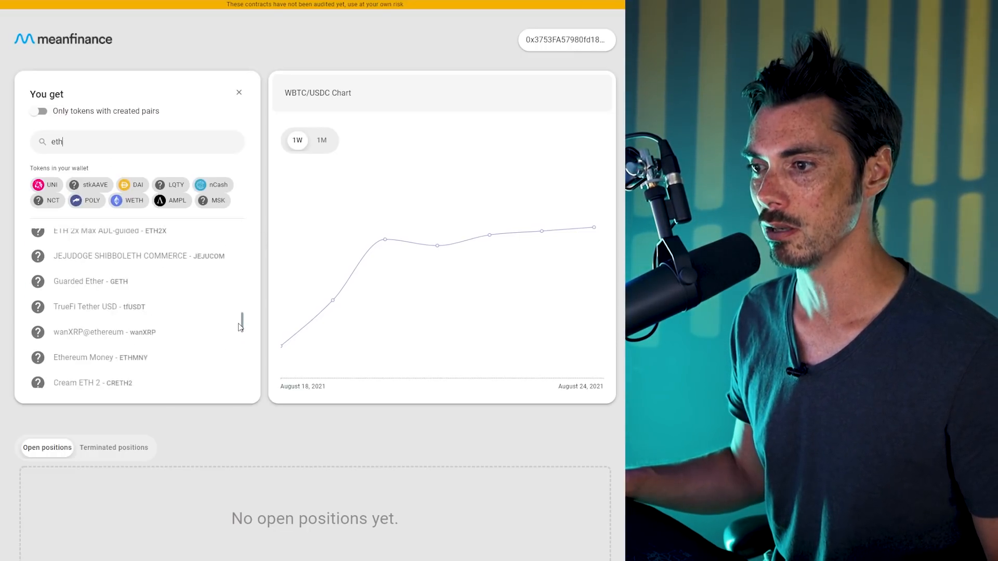
scroll("down", 3)
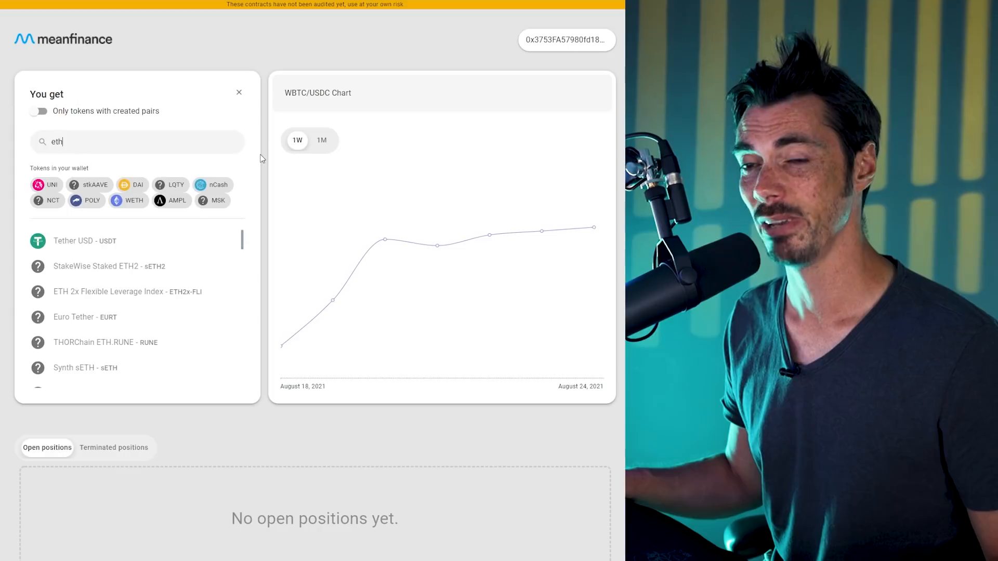
mouse_move(167, 393)
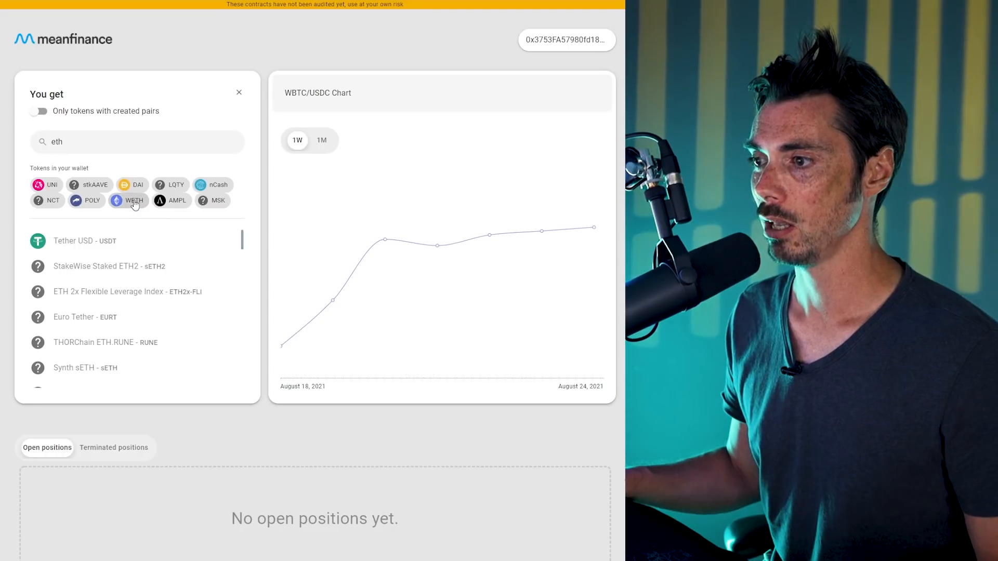
left_click(134, 201)
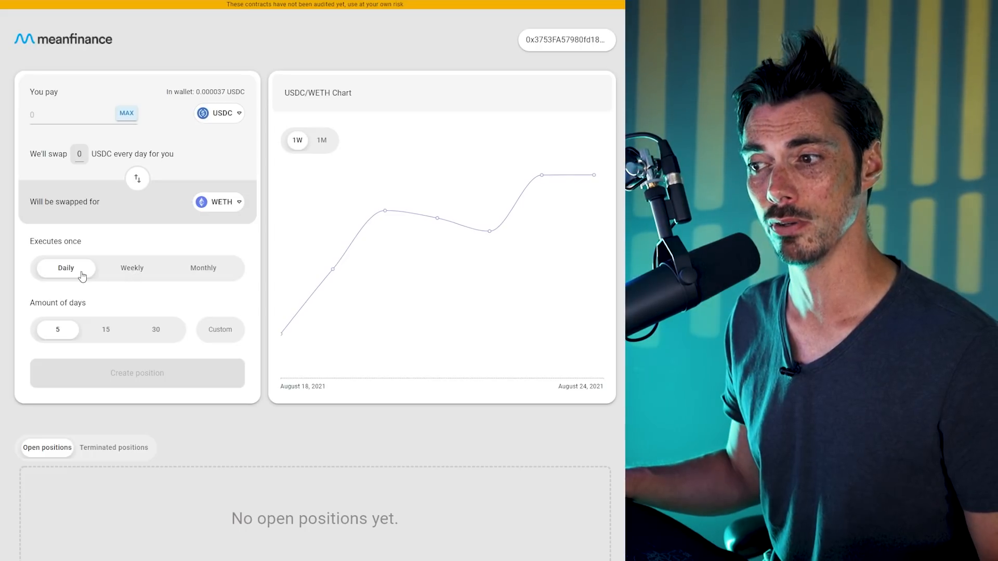
Set a 30-day duration with the maximum USDC balance, then attempt the USDC approval
left_click(156, 330)
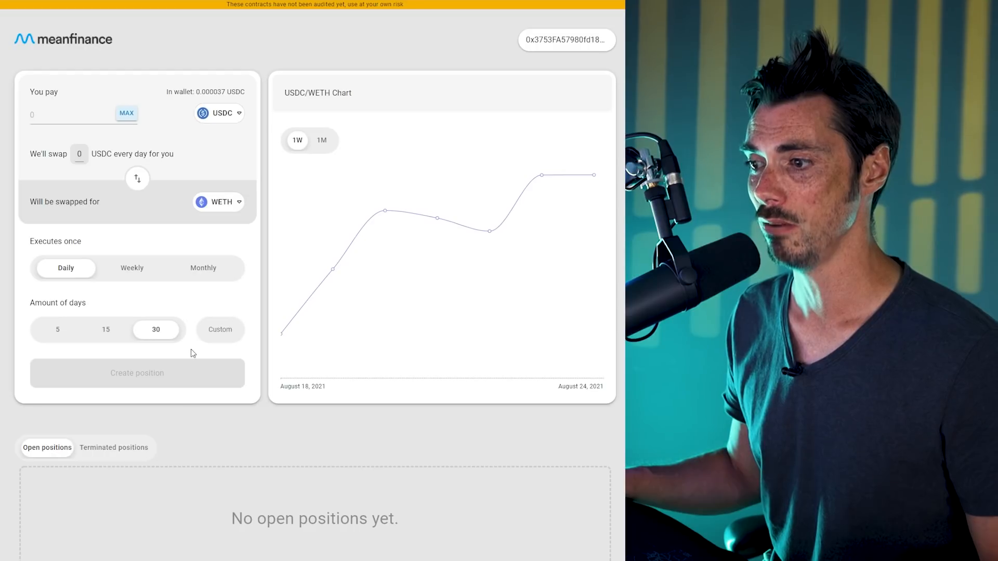
mouse_move(169, 332)
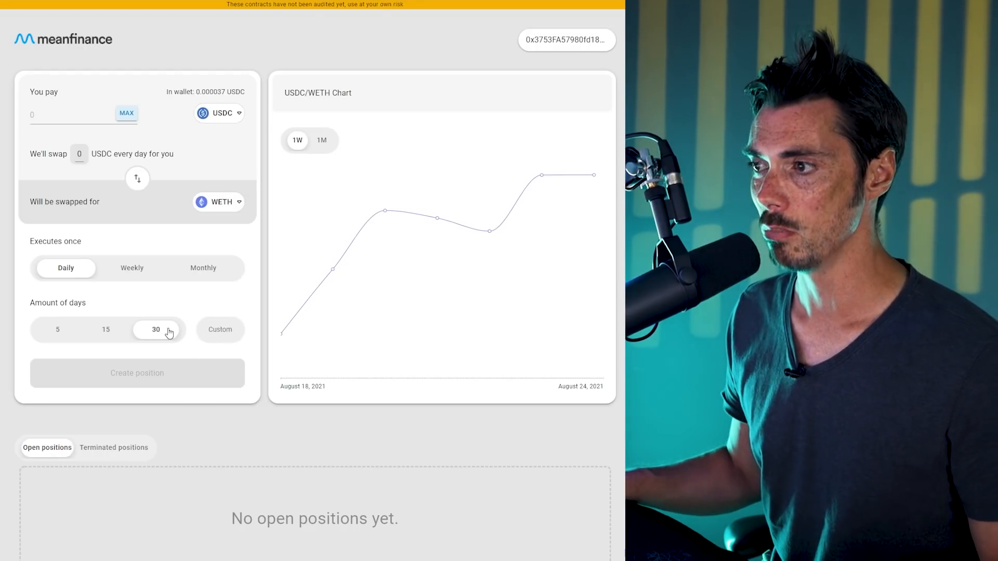
left_click(126, 113)
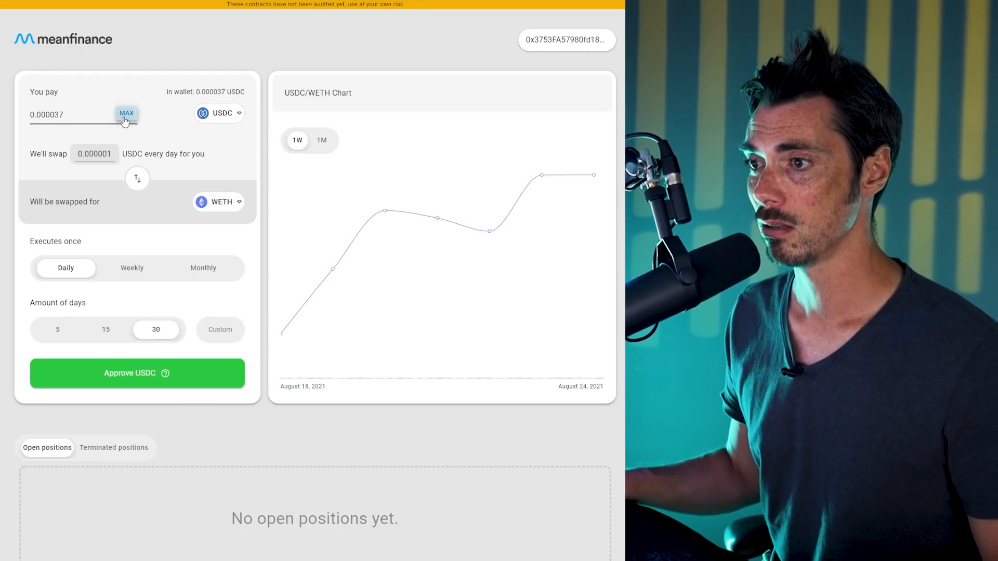
mouse_move(99, 106)
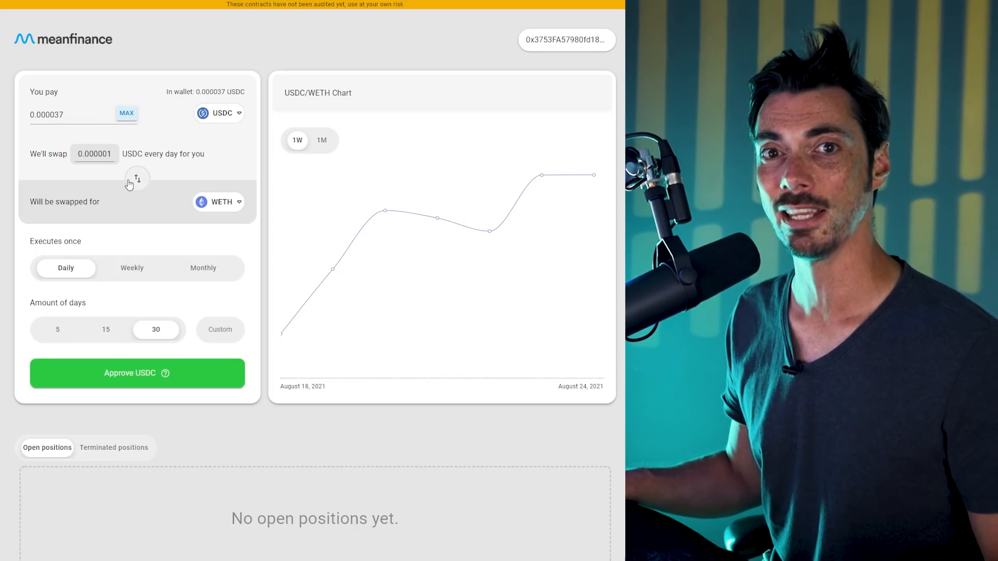
mouse_move(162, 370)
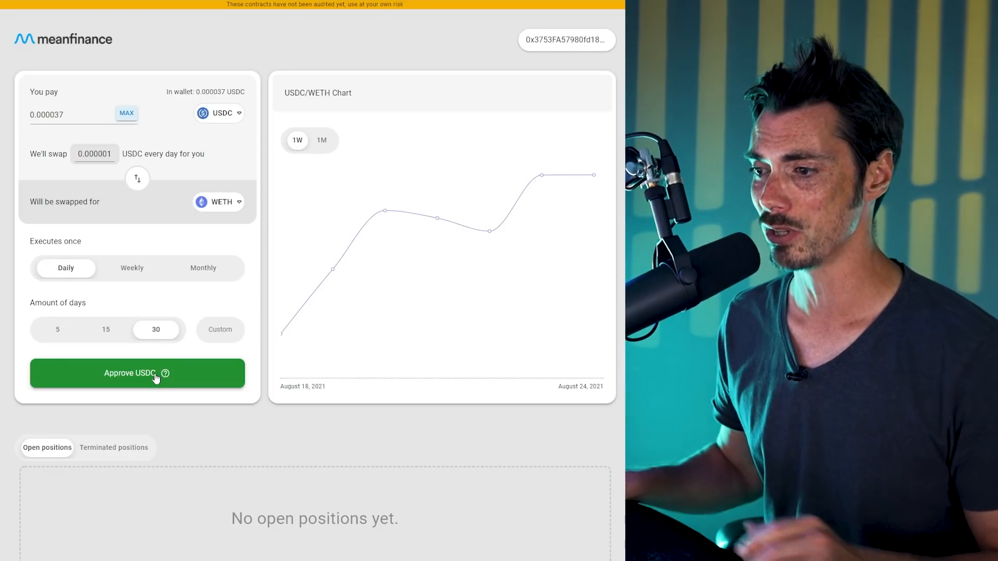
left_click(136, 373)
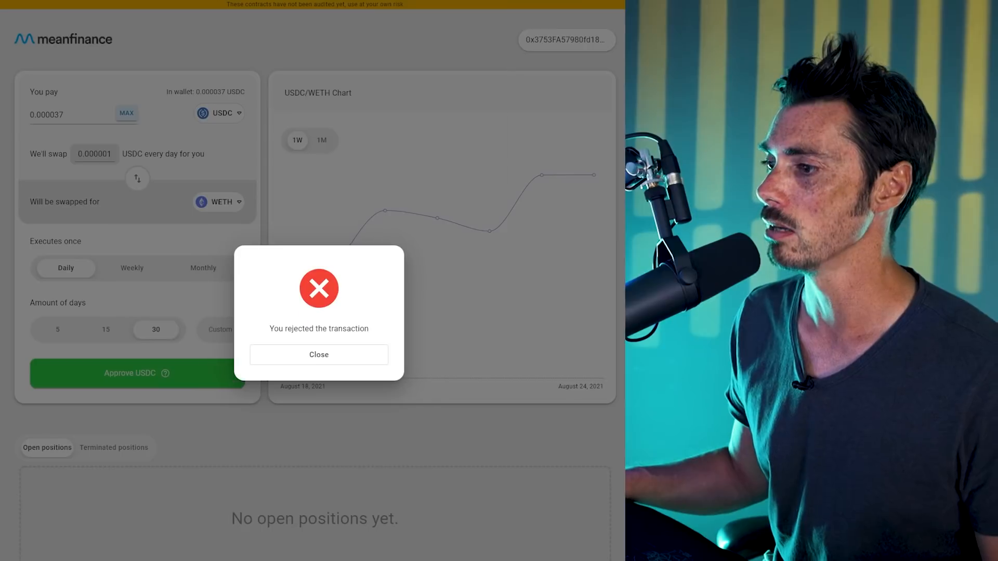
Close the rejected-transaction notice
left_click(318, 354)
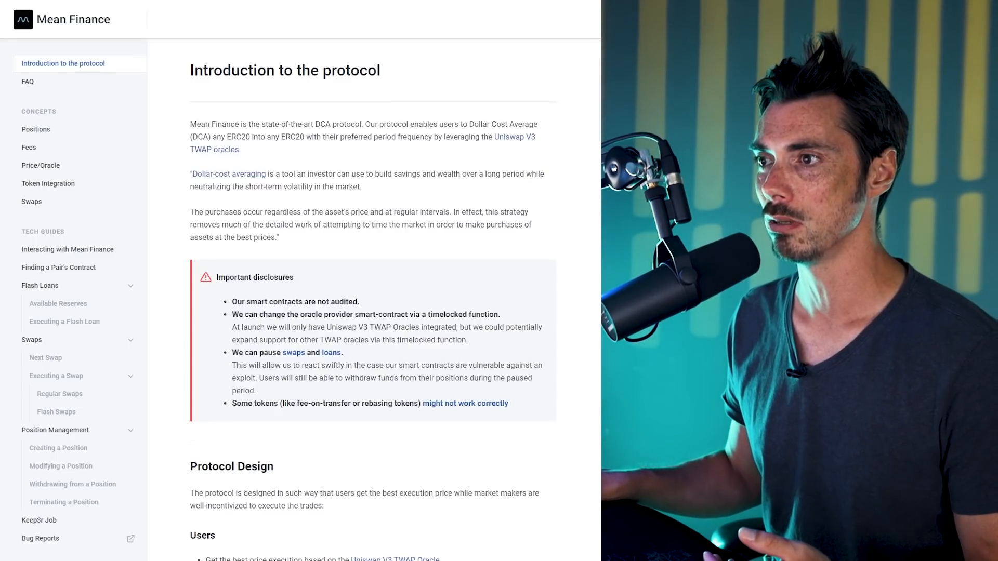
mouse_move(132, 87)
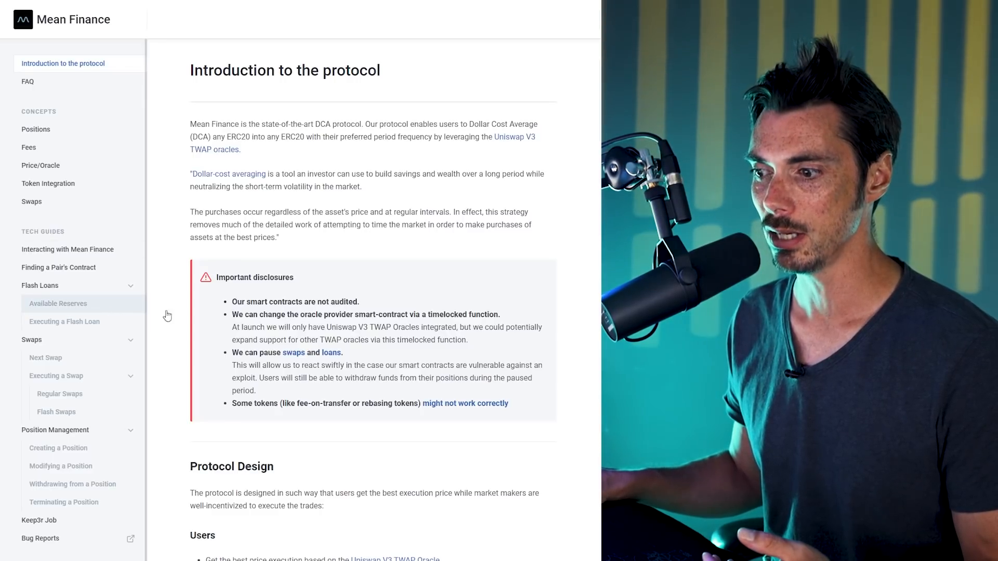
Read the Price/Oracle page on Uniswap V3 TWAP pricing, then return to the swap dashboard
scroll("down", 3)
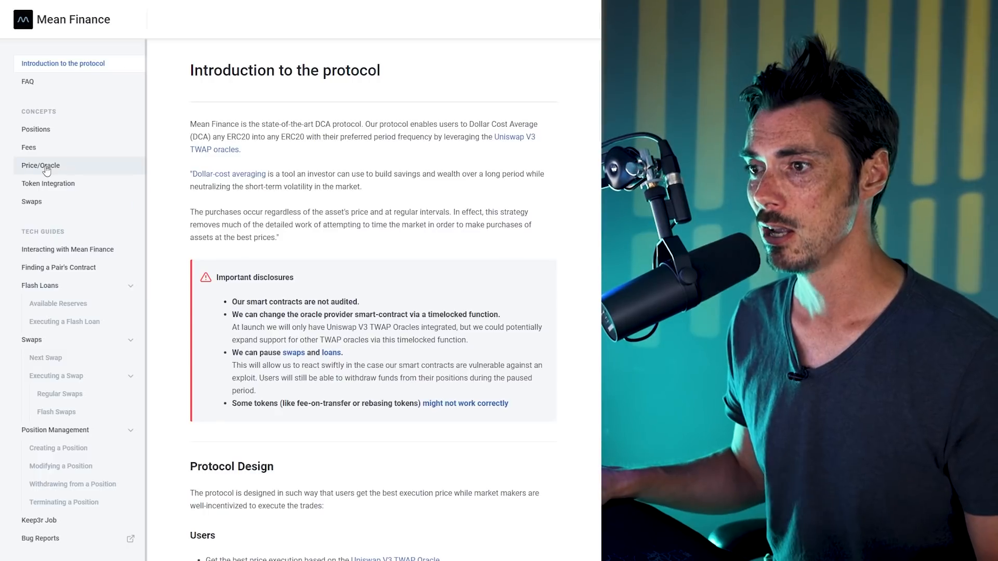
left_click(40, 165)
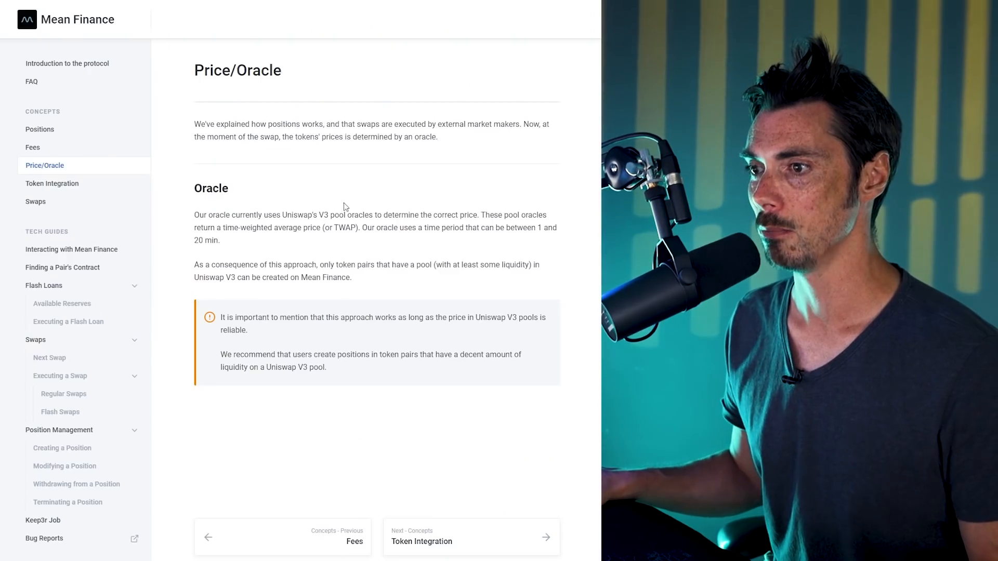
left_click(52, 184)
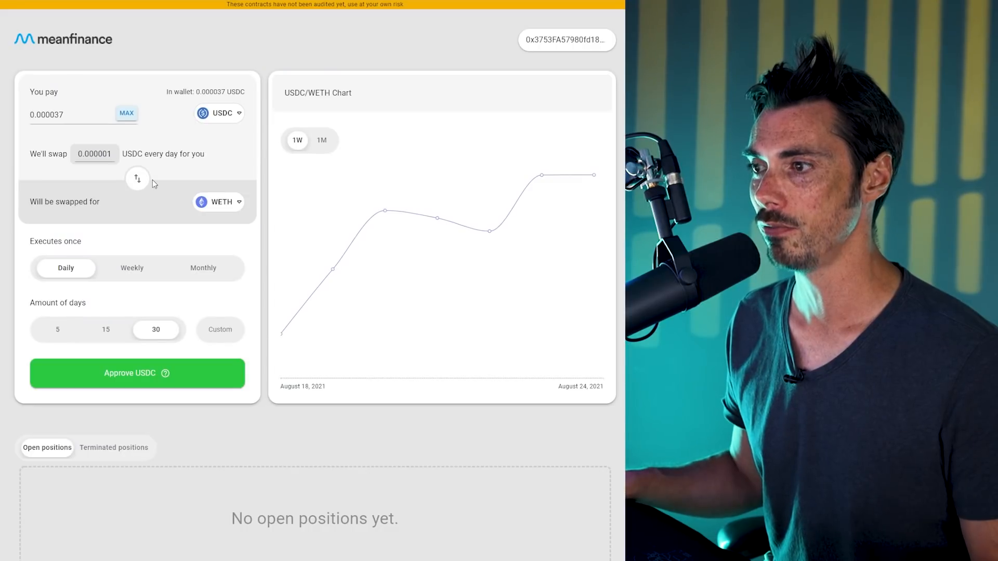
Open the 'You pay' token selector and scroll through the available tokens without choosing one
left_click(218, 112)
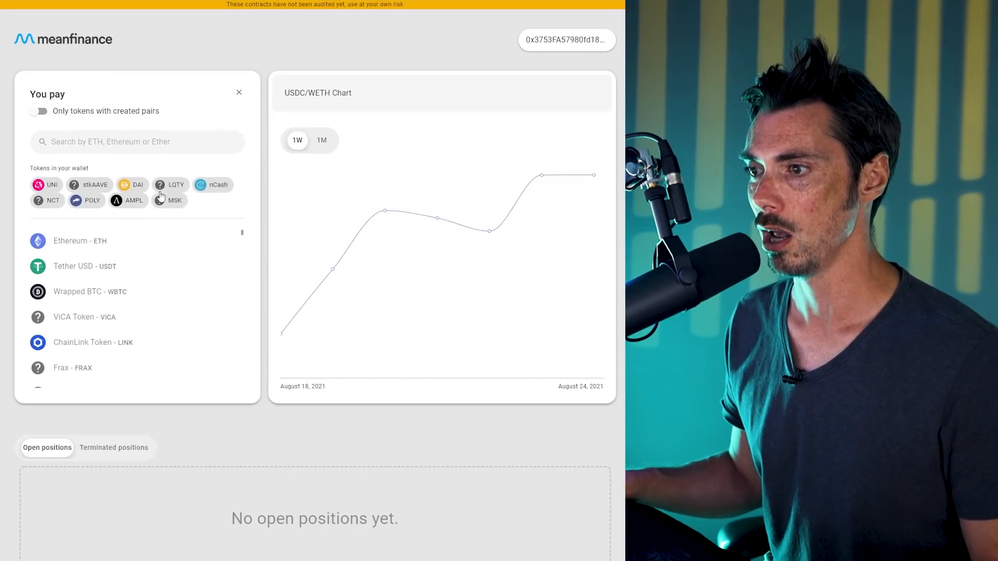
scroll("down", 3)
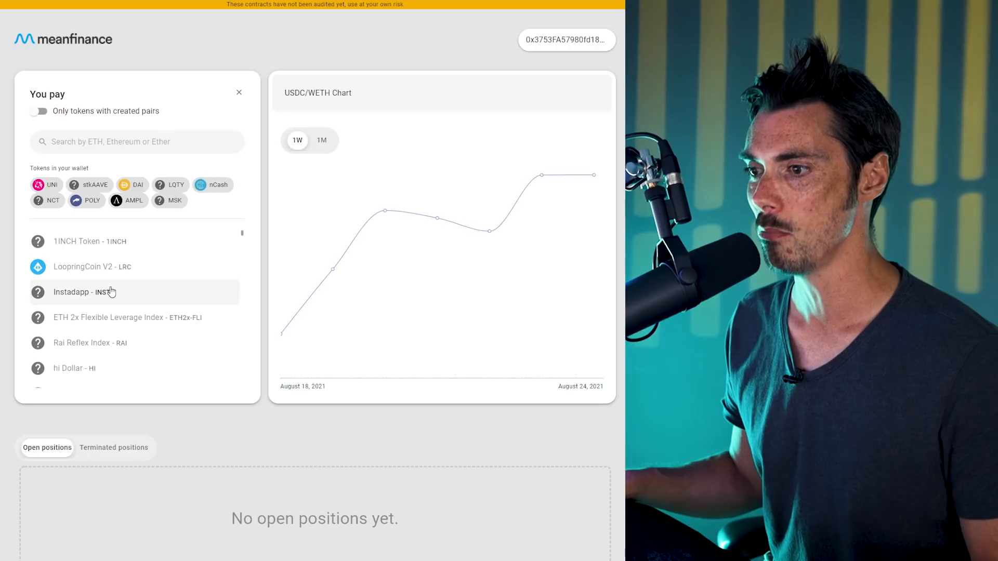
scroll("down", 3)
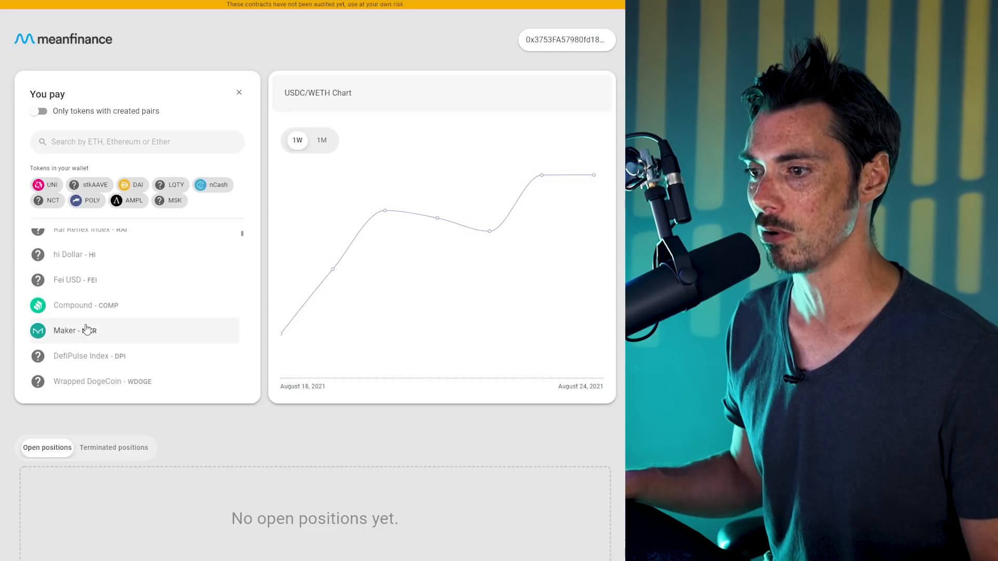
scroll("down", 3)
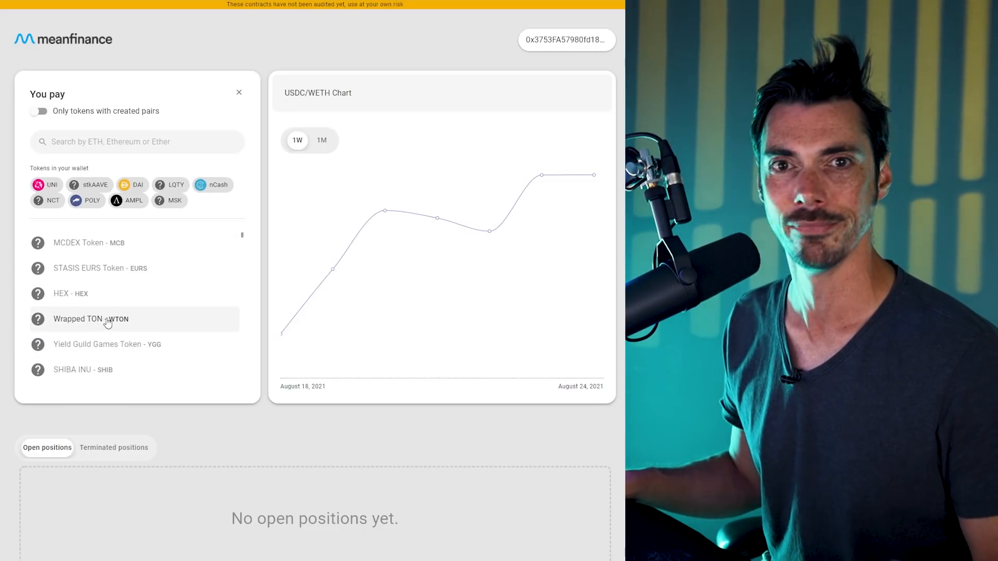
scroll("down", 3)
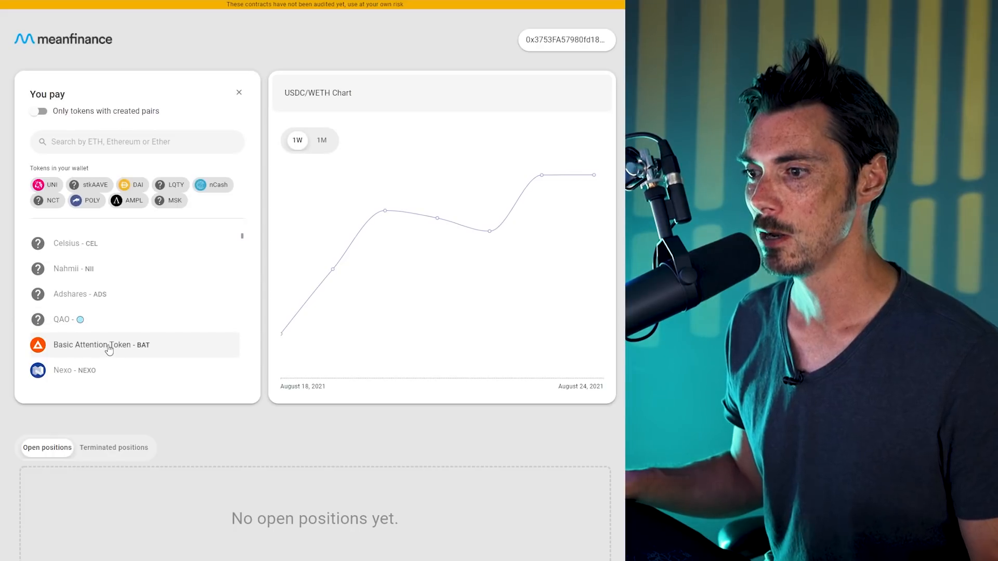
scroll("down", 3)
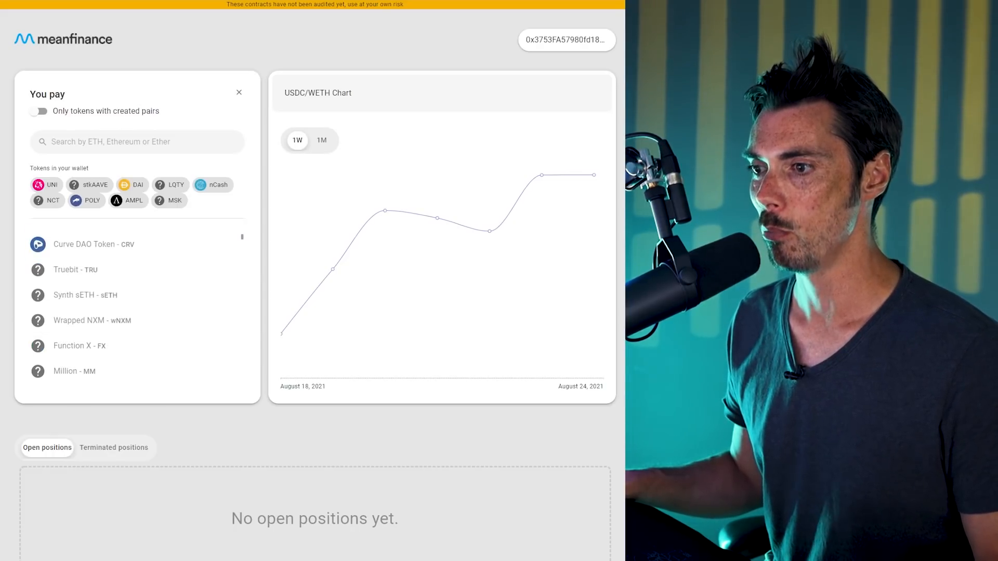
scroll("down", 3)
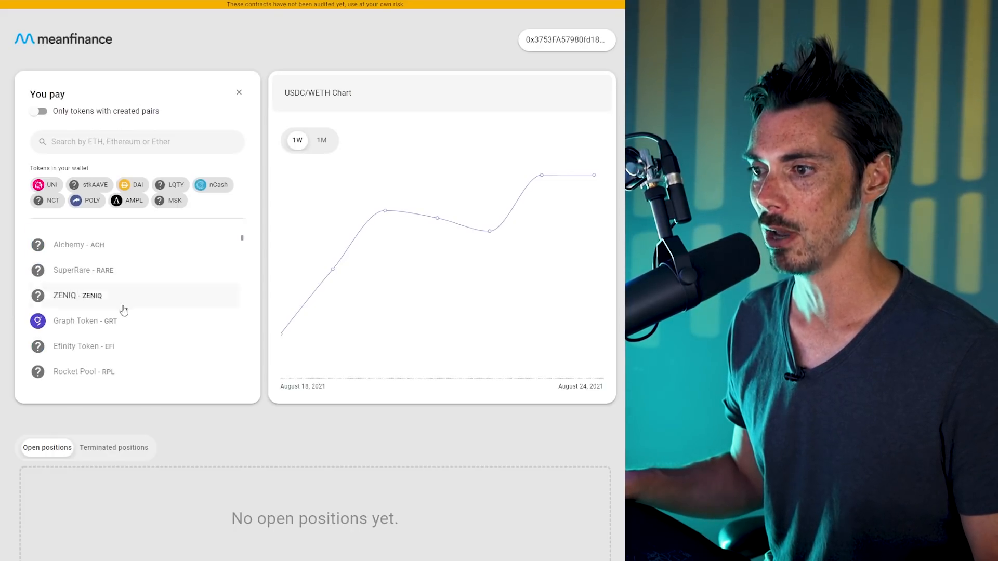
scroll("down", 3)
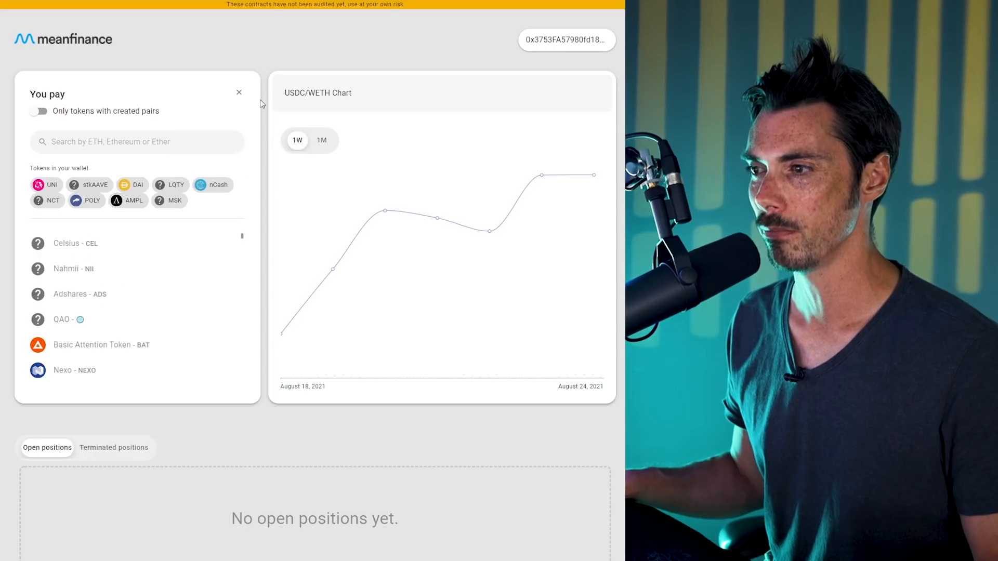
mouse_move(239, 94)
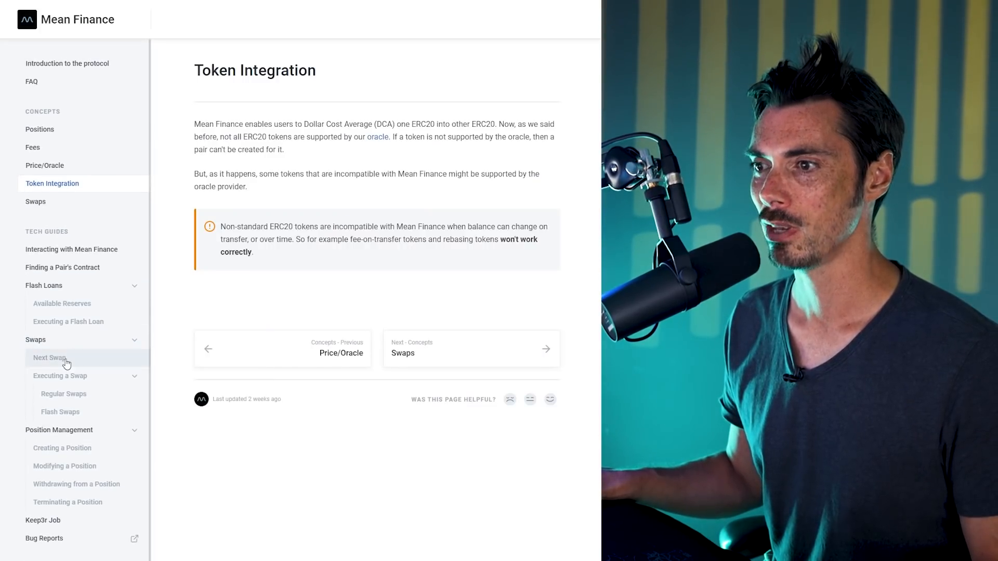
Read the Positions page on swap intervals, NFTs and actions, then scroll back to the top
left_click(39, 129)
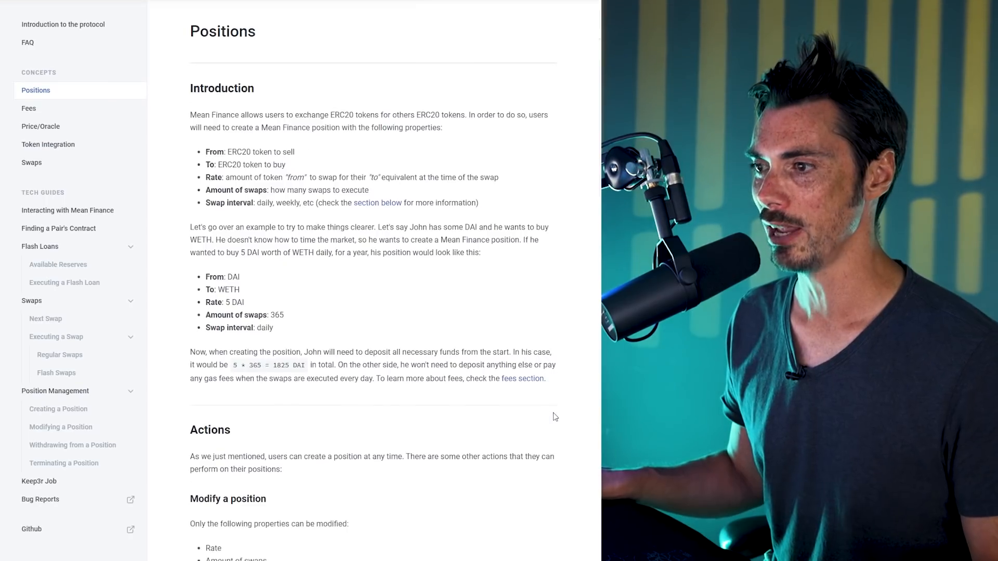
scroll("down", 3)
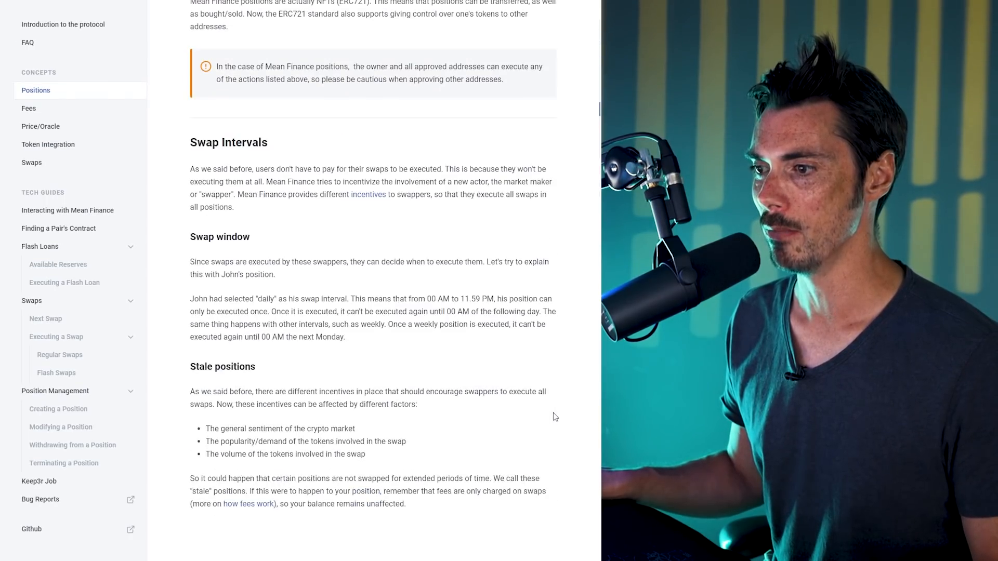
scroll("down", 3)
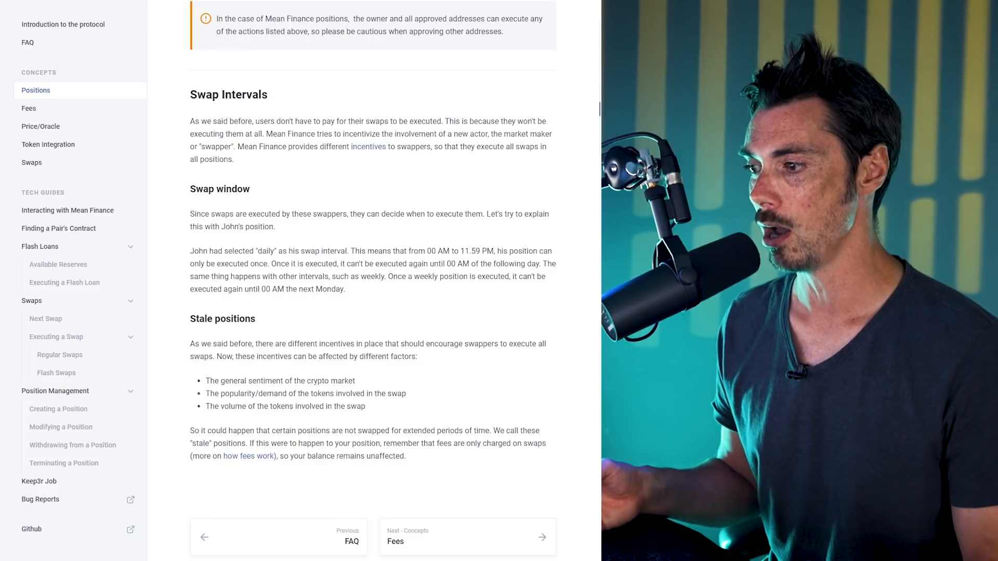
scroll("up", 3)
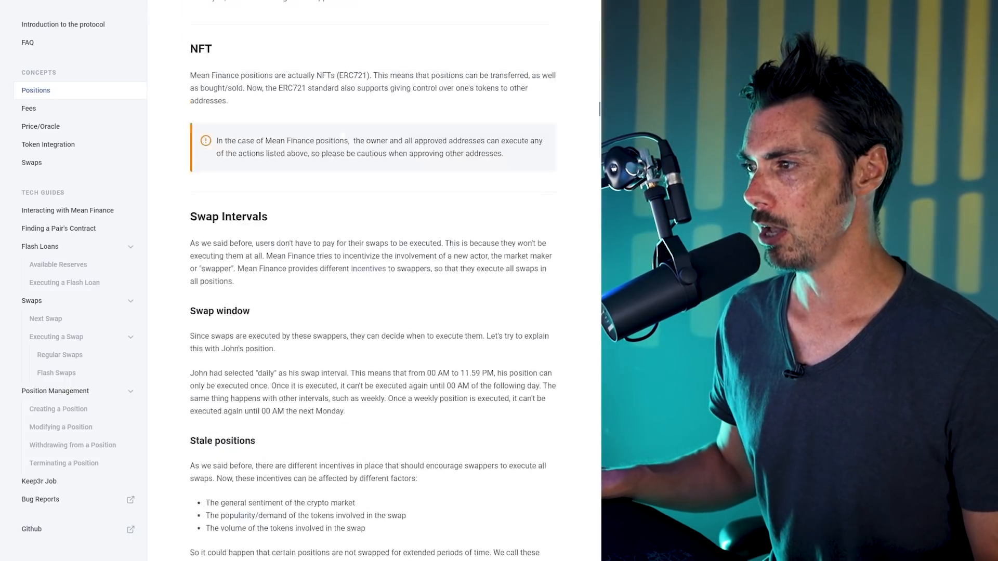
scroll("up", 3)
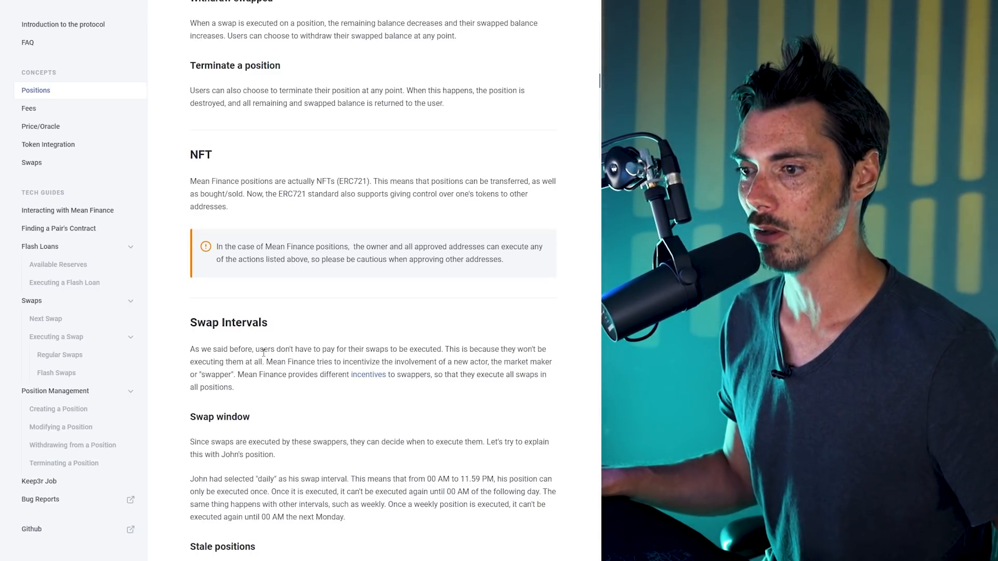
scroll("up", 3)
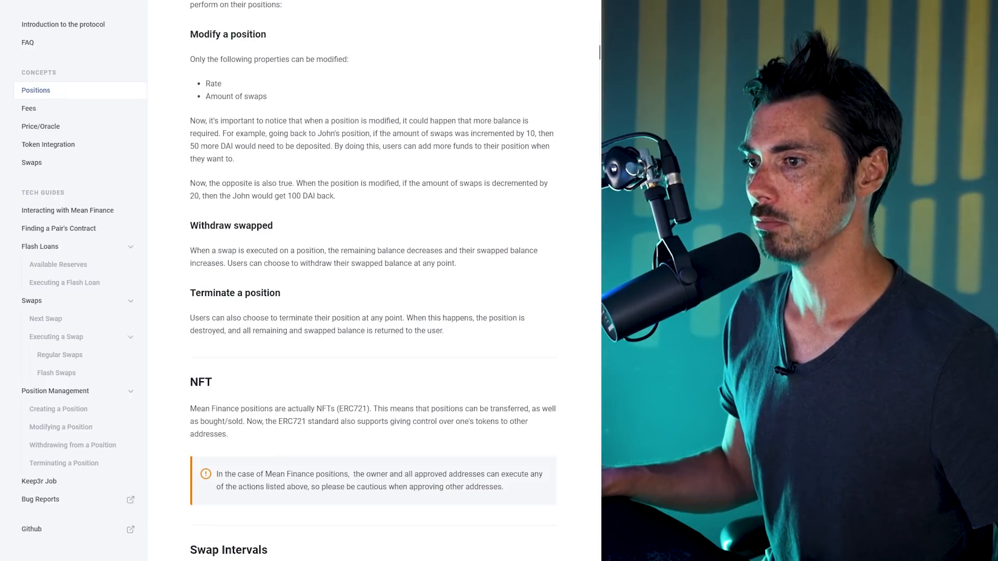
scroll("up", 3)
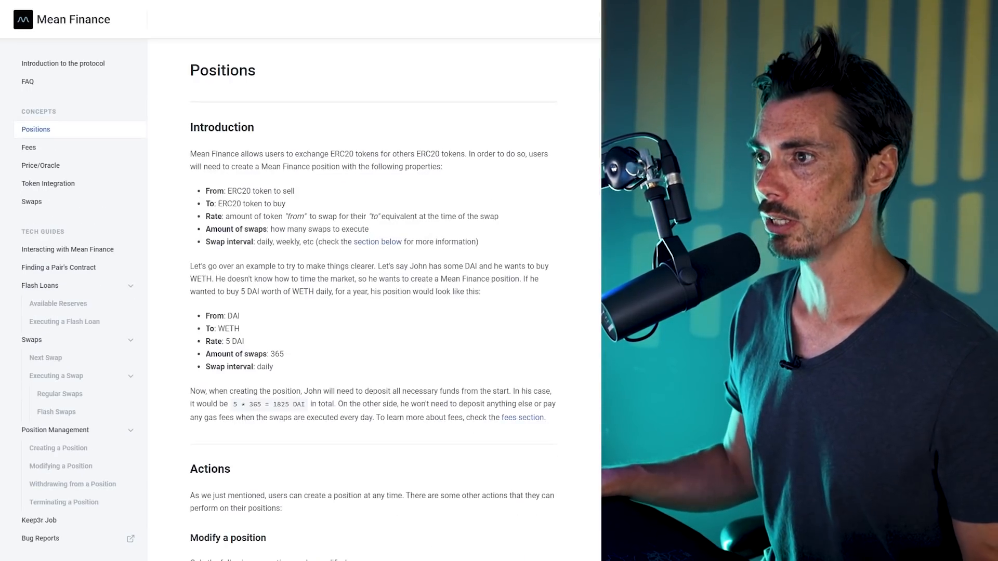
mouse_move(35, 340)
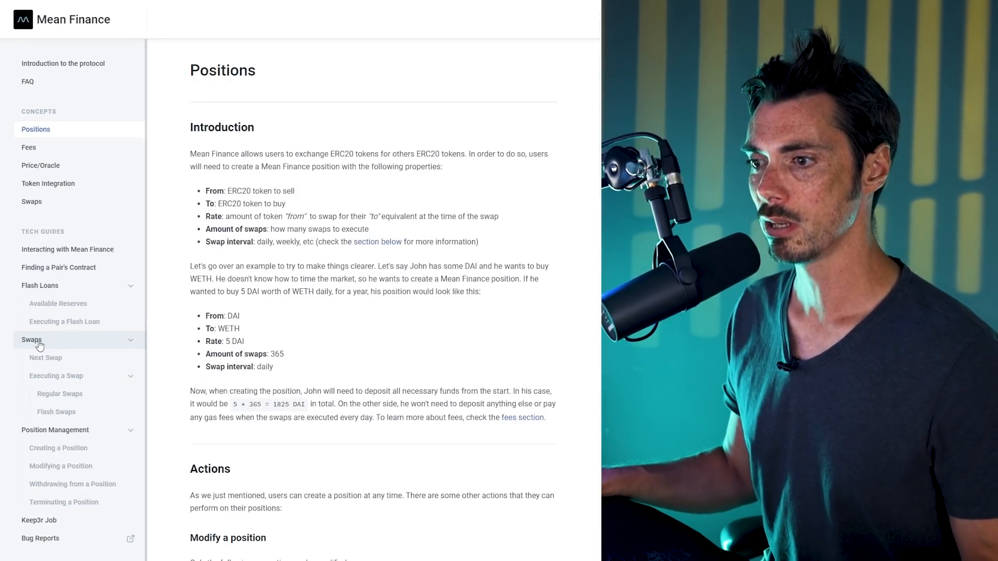
Open the Swaps tech guide on how pairs manage swaps
left_click(32, 339)
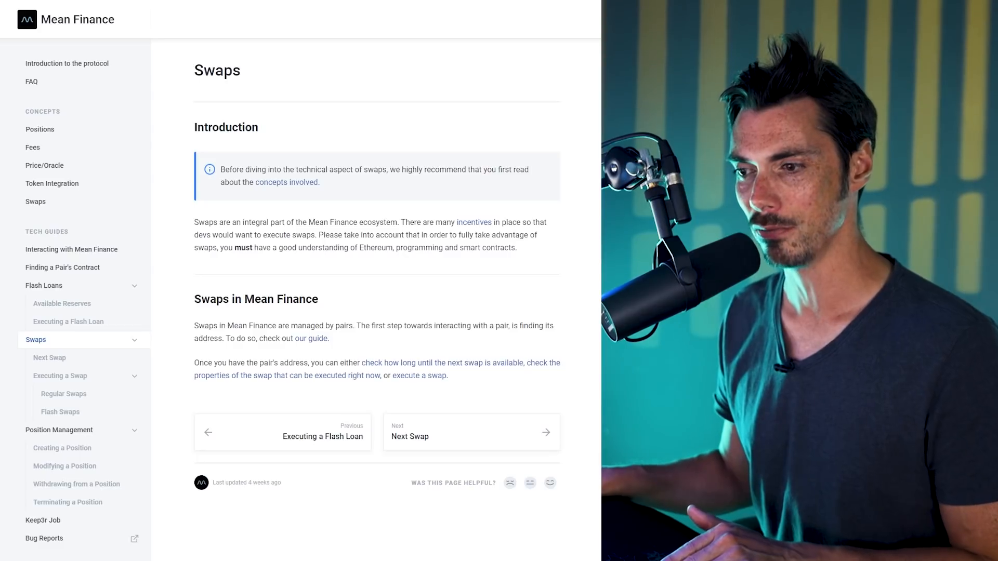
mouse_move(60, 412)
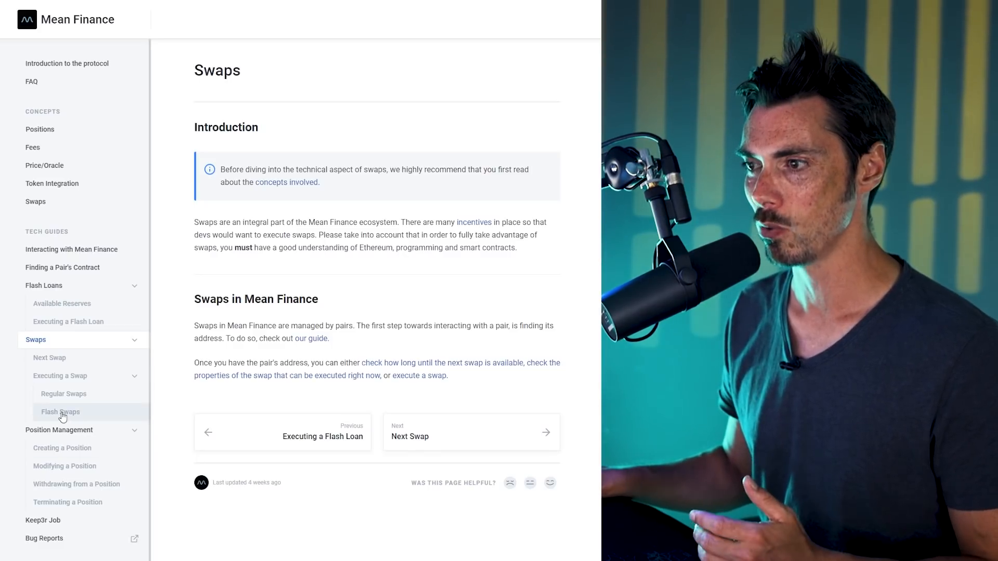
Open the Flash Swaps guide and scroll through its Solidity contract example
left_click(60, 412)
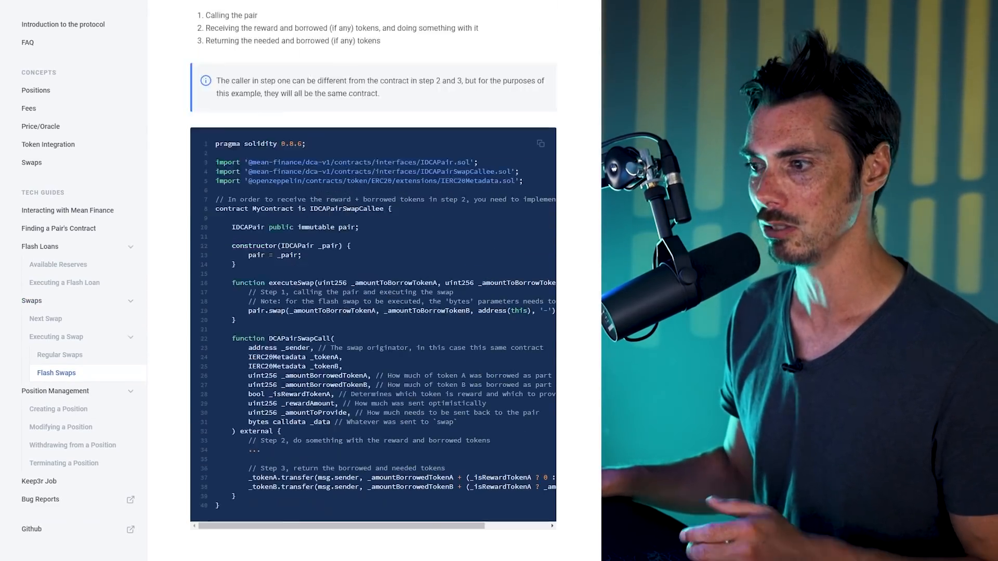
scroll("up", 3)
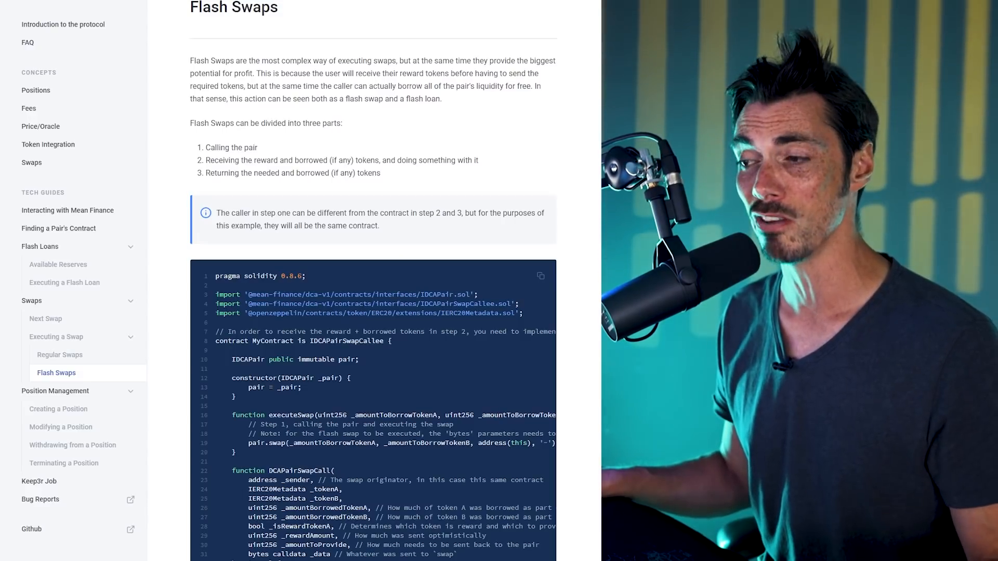
scroll("up", 3)
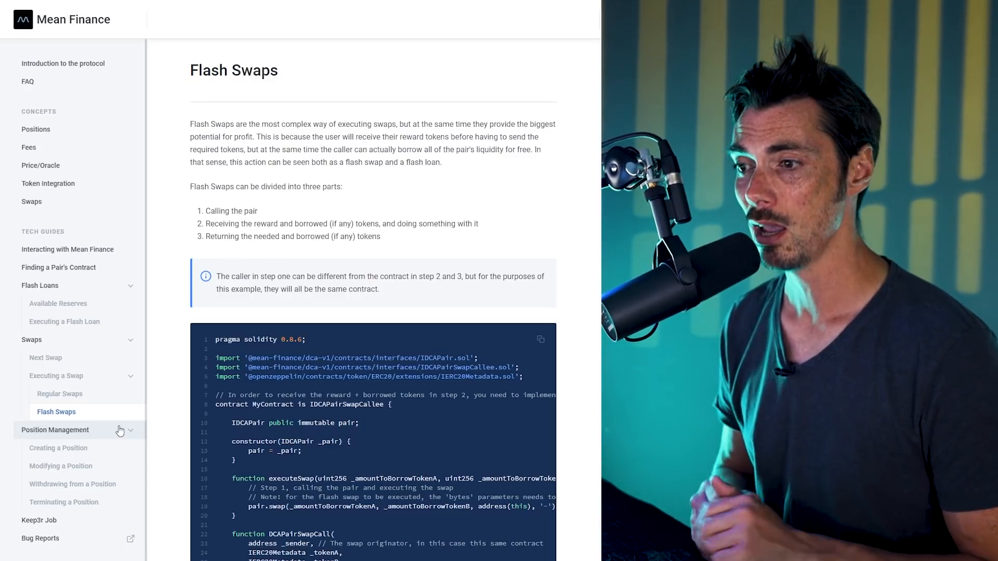
mouse_move(63, 501)
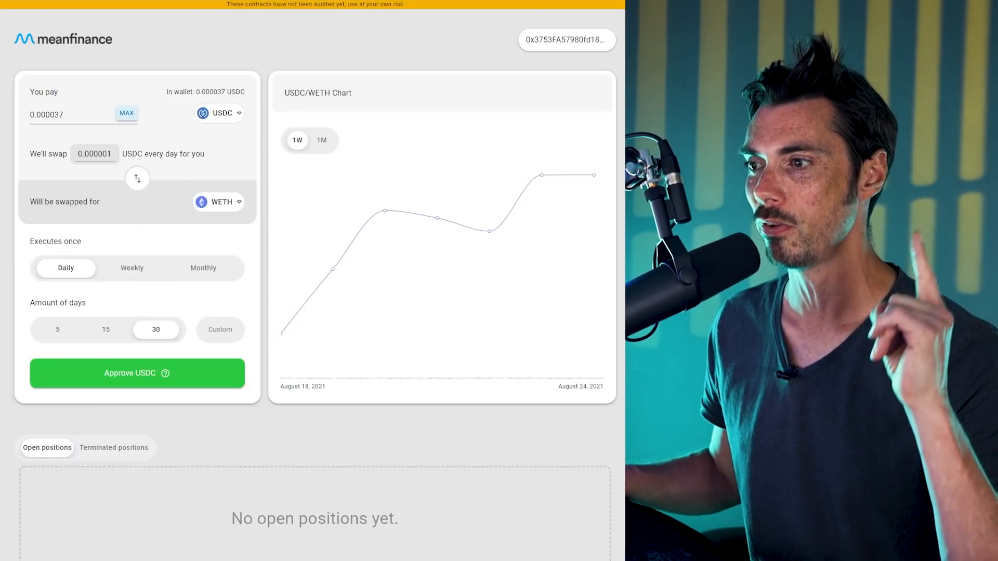
mouse_move(224, 6)
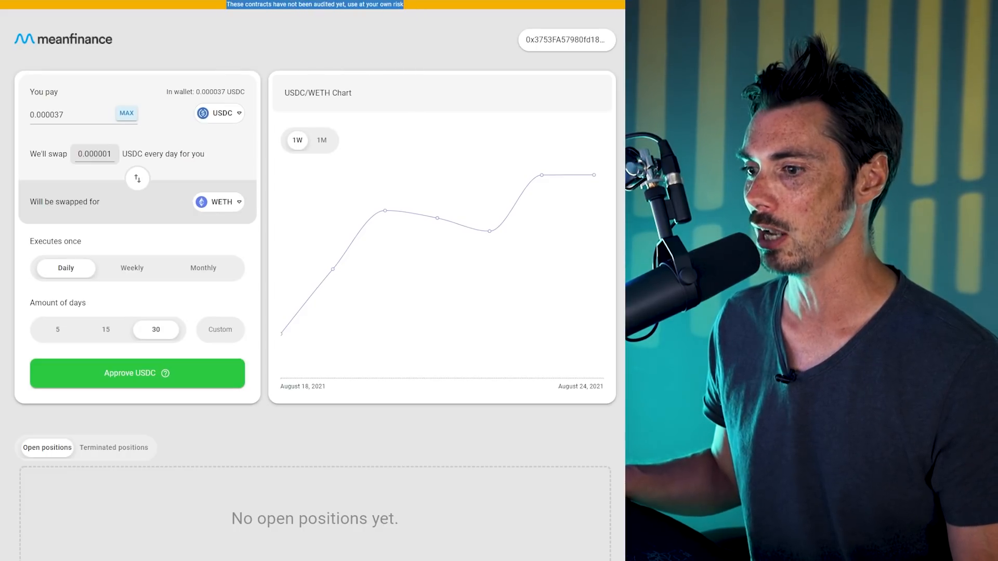
Scroll the daily 30-day USDC-to-WETH dashboard, which still shows no open positions
scroll("down", 3)
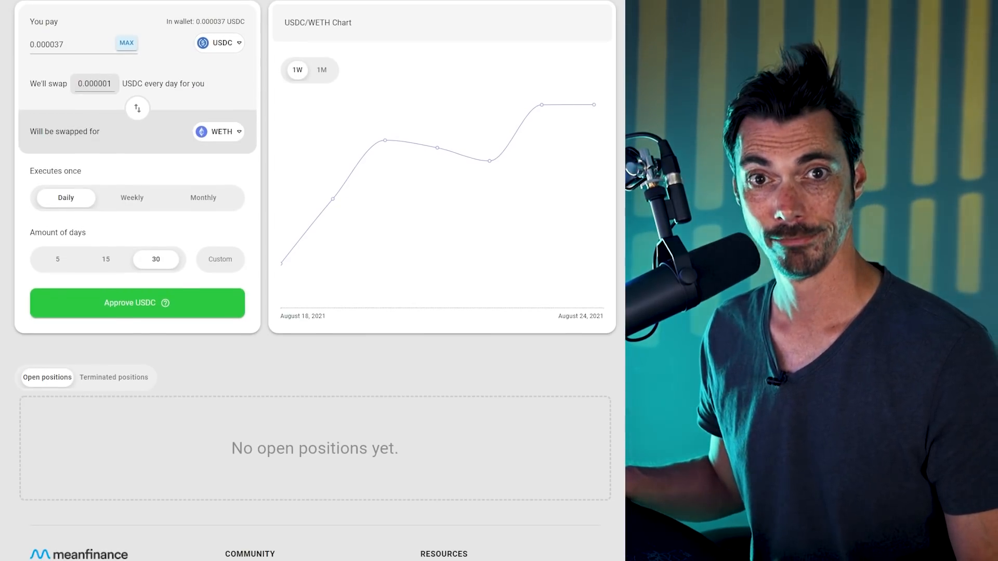